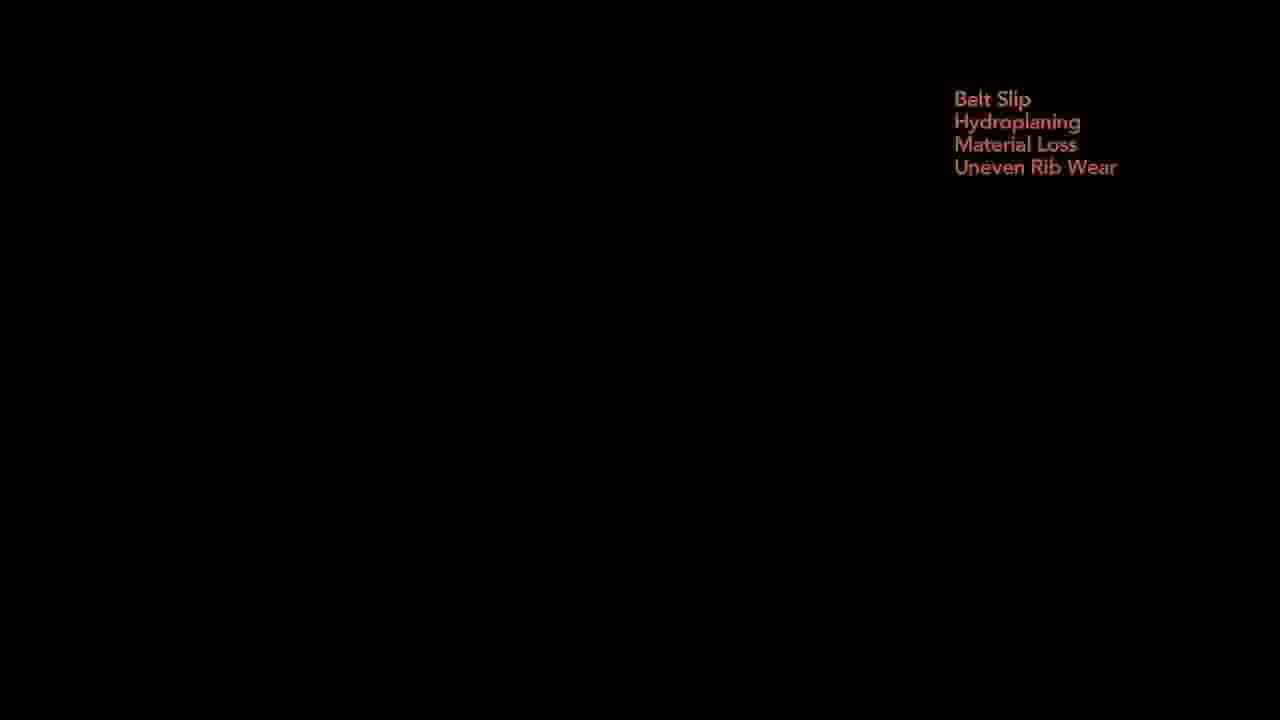
pyautogui.click(1015, 121)
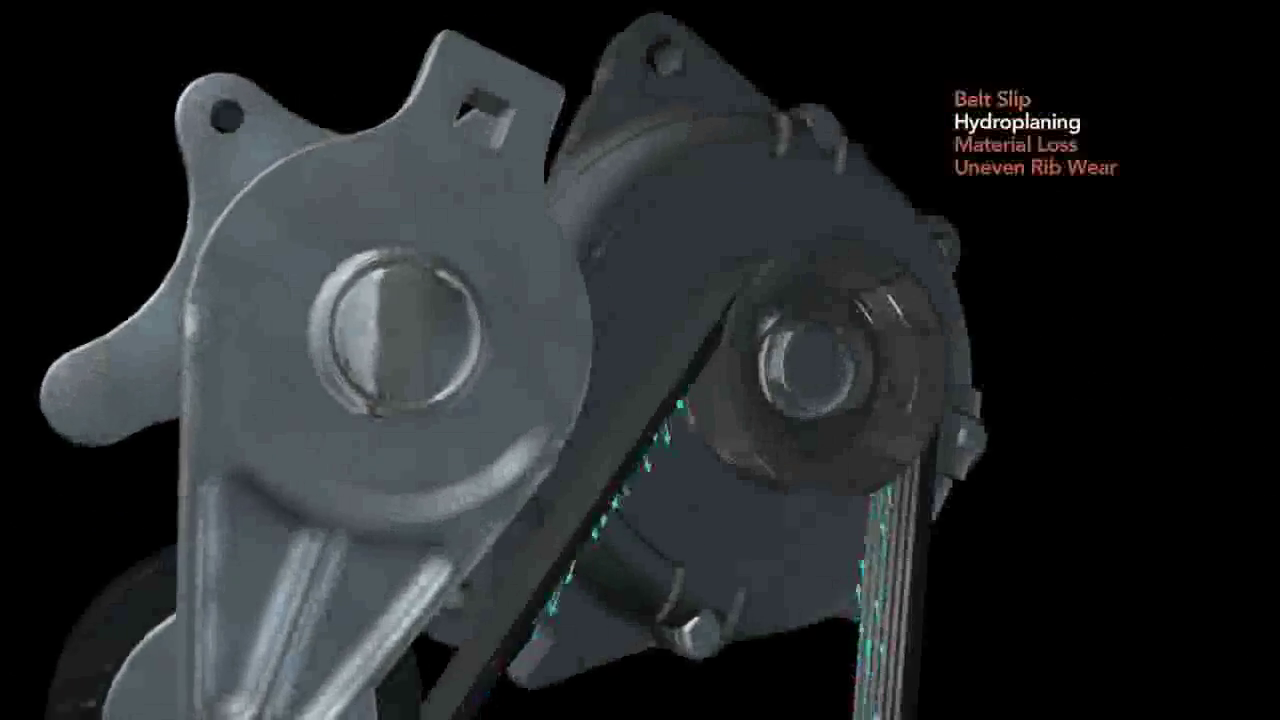